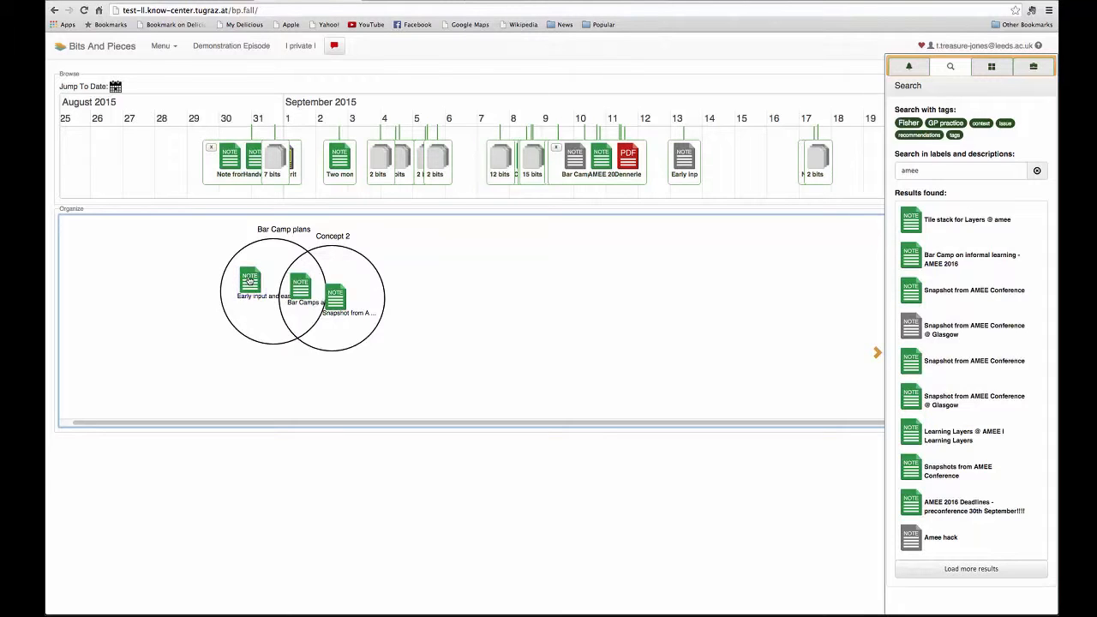
Step: Remove the 'Early input and easy audit' bit from the Bar Camp plans organizer
{"action": "left_click", "coordinate": [250, 278]}
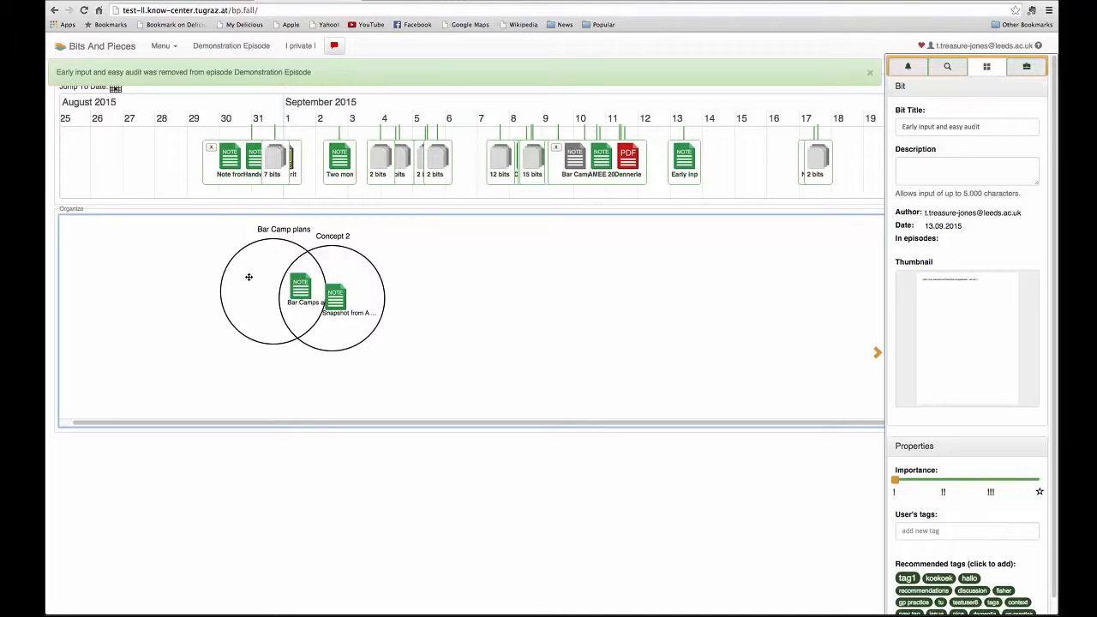
Step: Dismiss the green removal notice so the bit's details show no episodes
{"action": "left_click", "coordinate": [869, 72]}
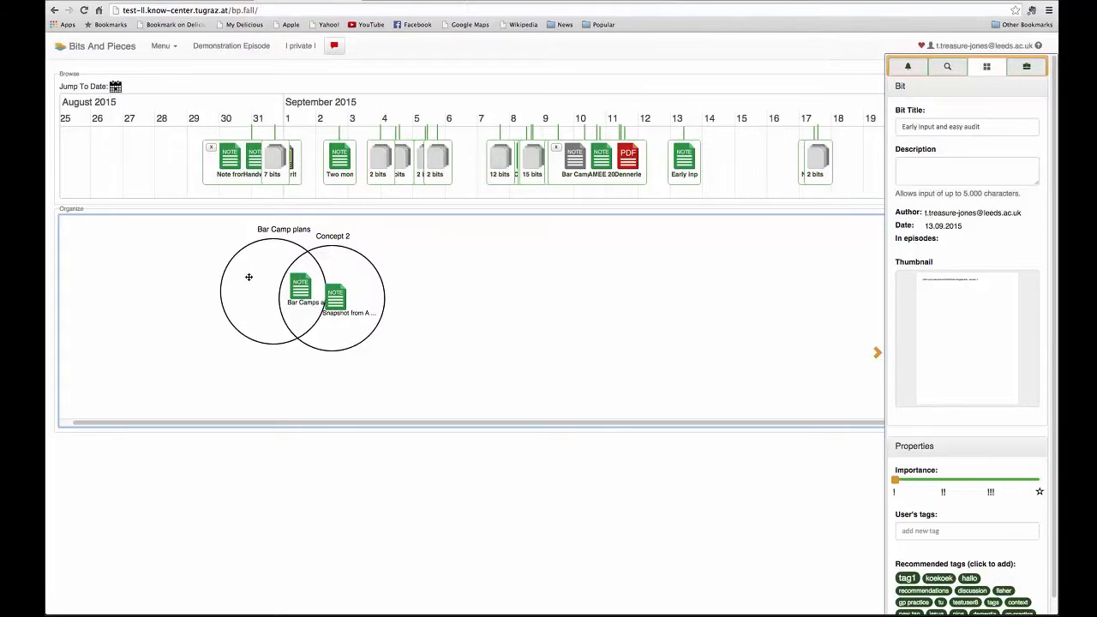
{"action": "mouse_move", "coordinate": [684, 158]}
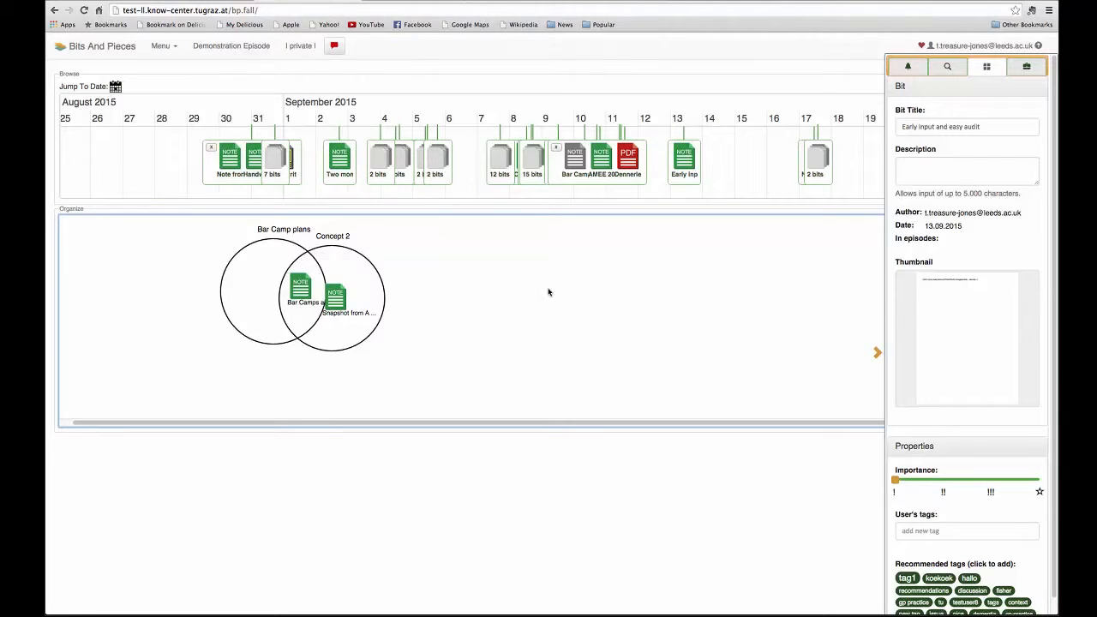
{"action": "mouse_move", "coordinate": [593, 345]}
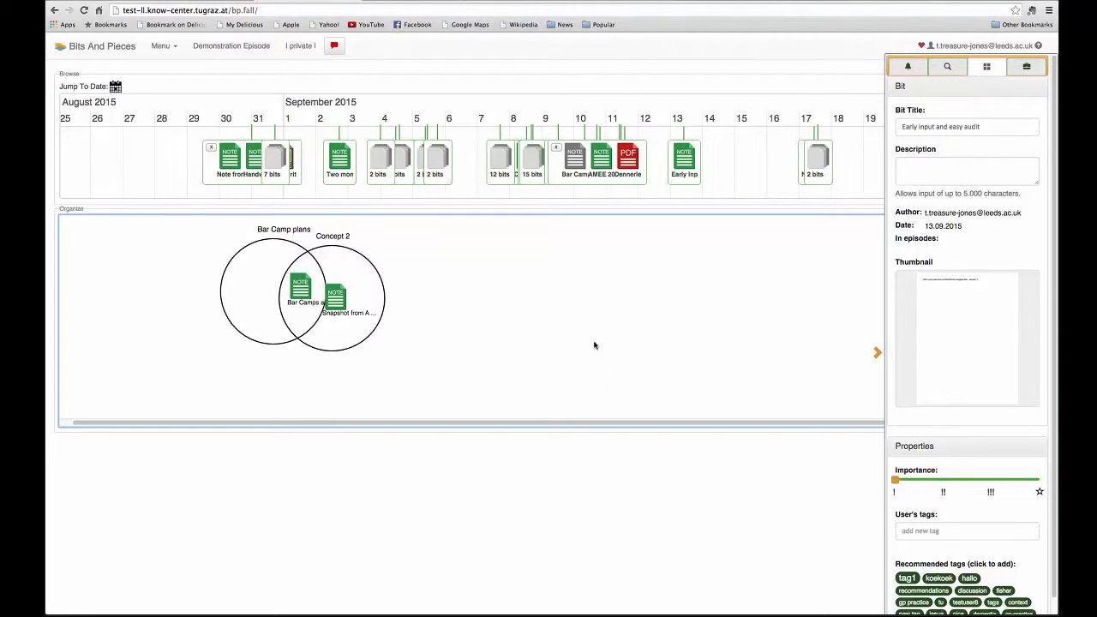
{"action": "mouse_move", "coordinate": [243, 295]}
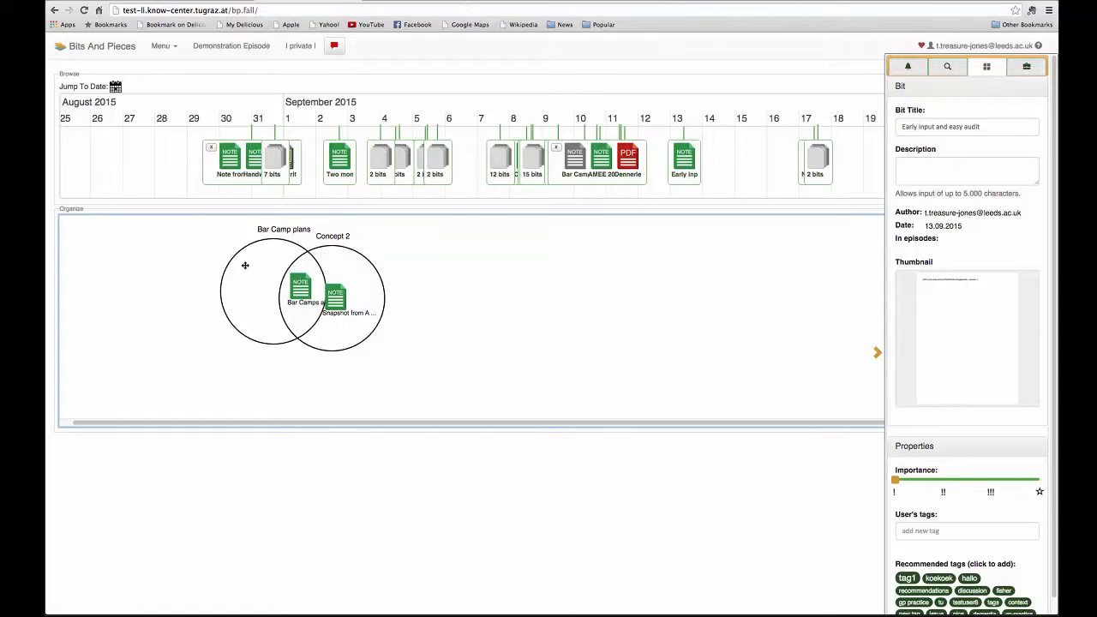
{"action": "mouse_move", "coordinate": [379, 264]}
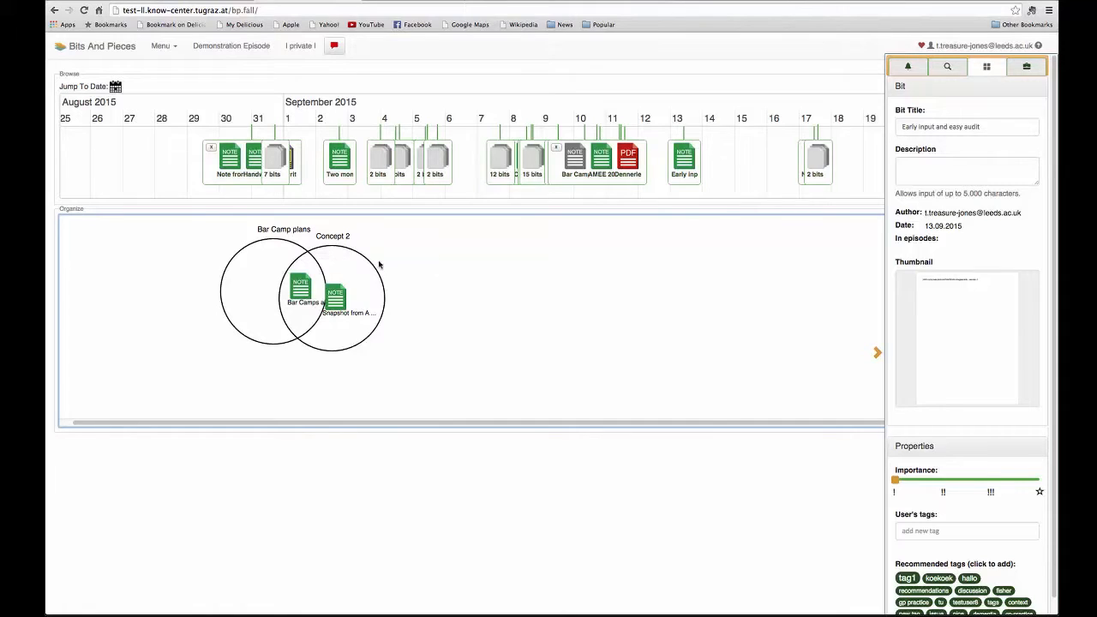
{"action": "mouse_move", "coordinate": [685, 162]}
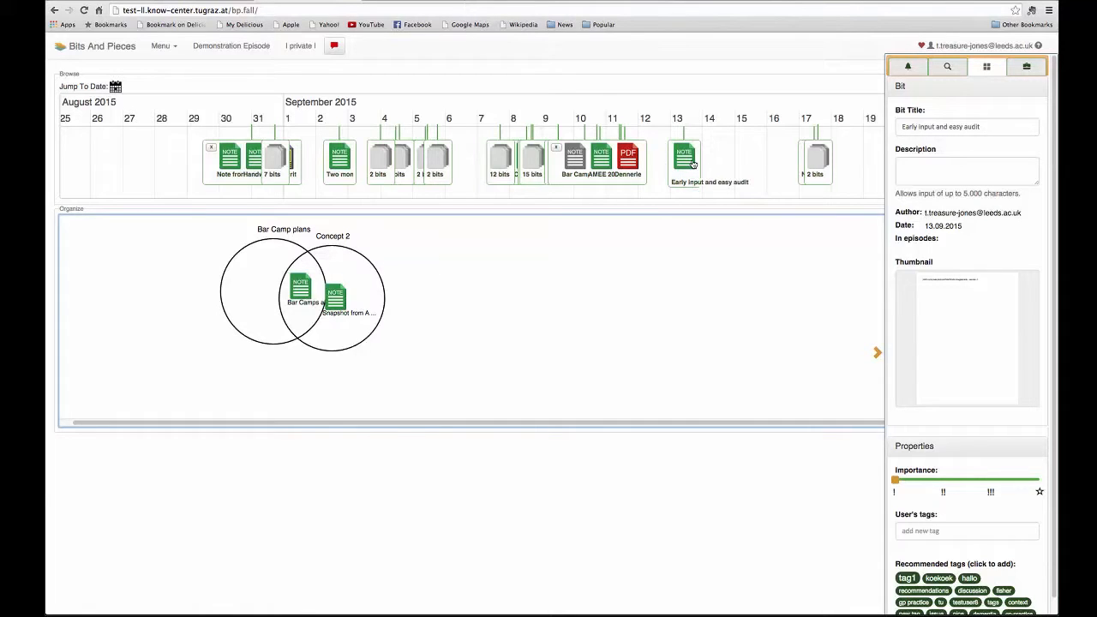